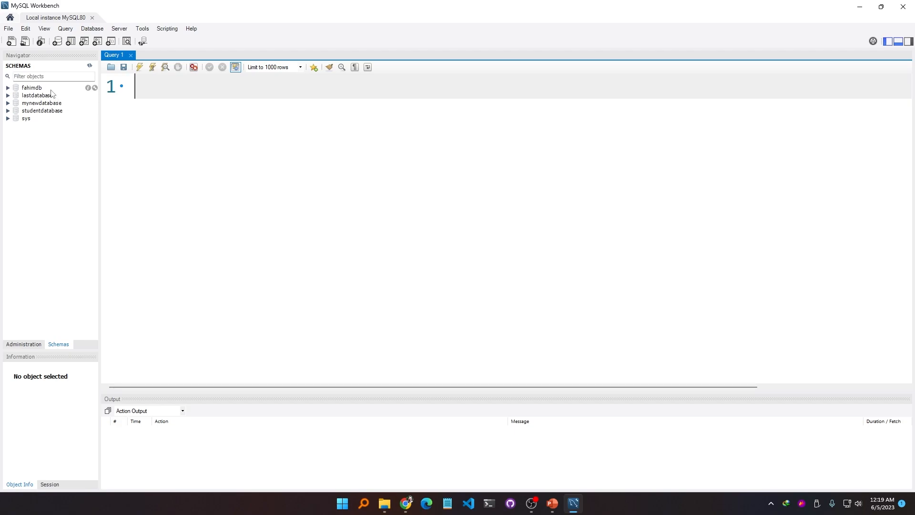
mouse_move(42, 110)
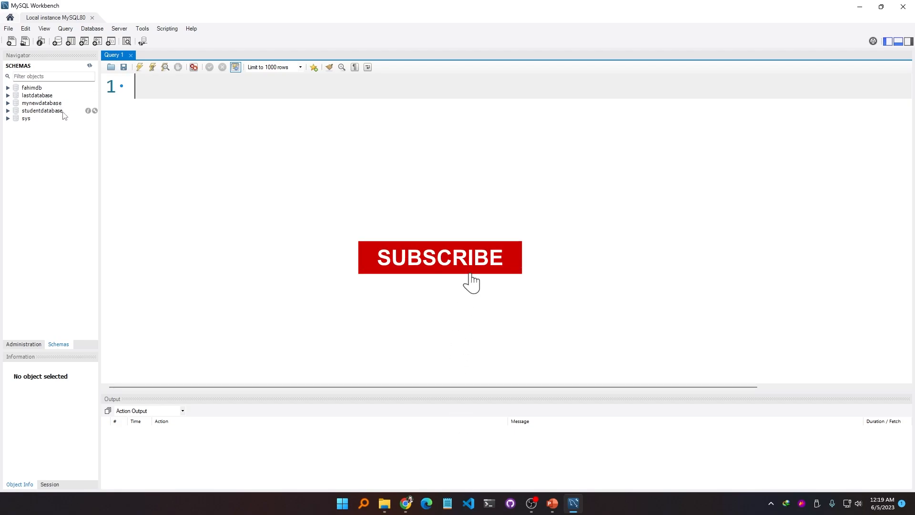
Step: Write USE fahimdb; on the first line of the Query 1 editor
left_click(440, 257)
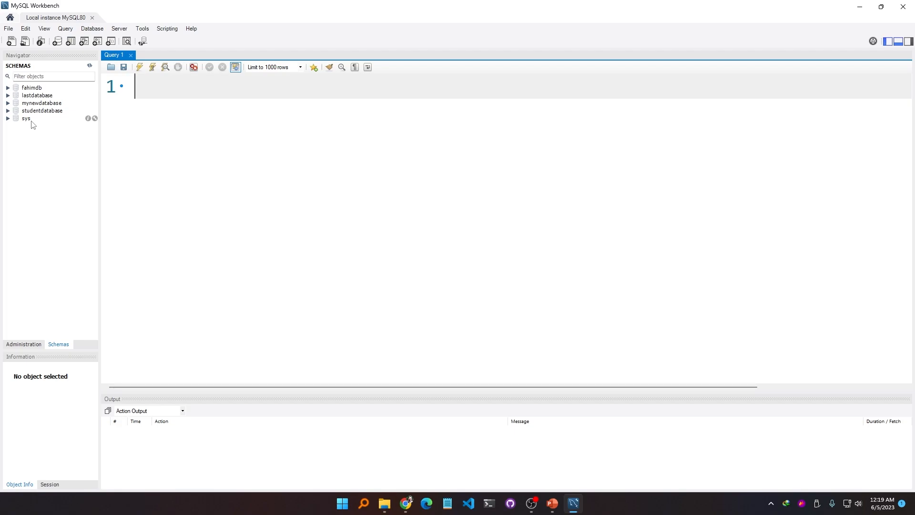
mouse_move(145, 182)
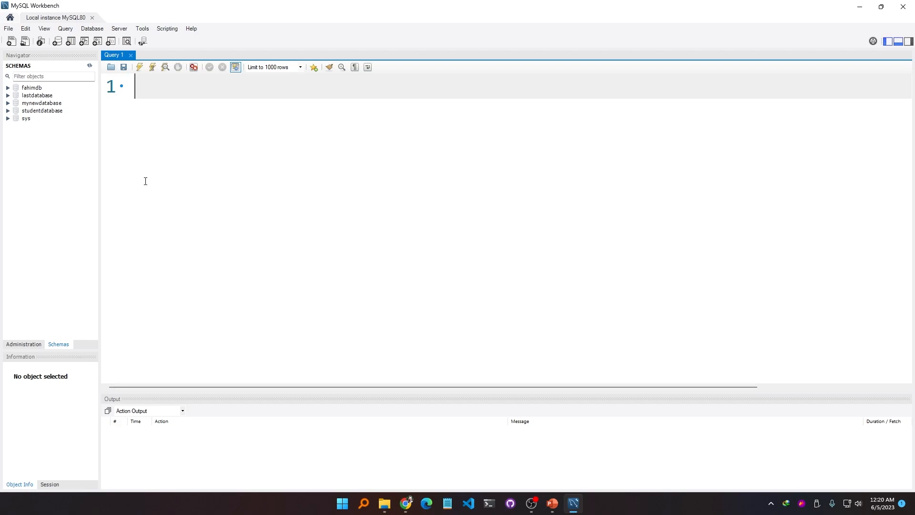
left_click(139, 67)
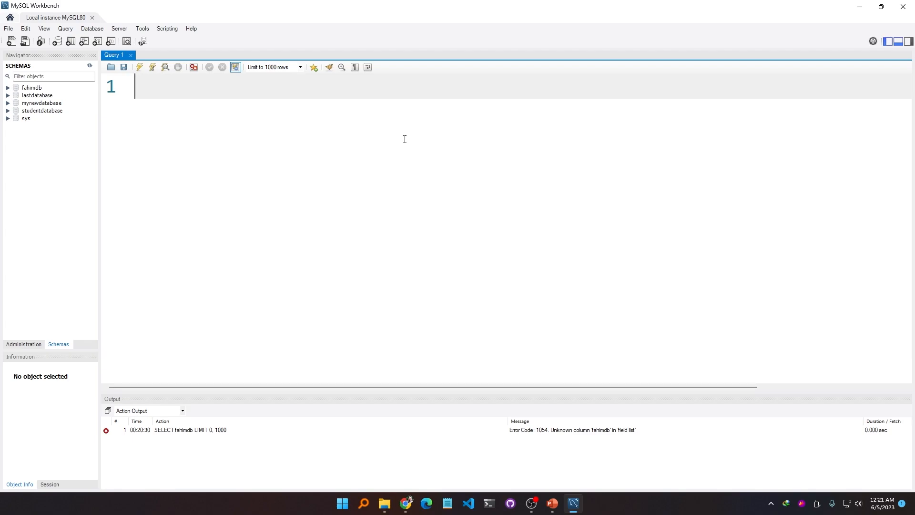
type("U")
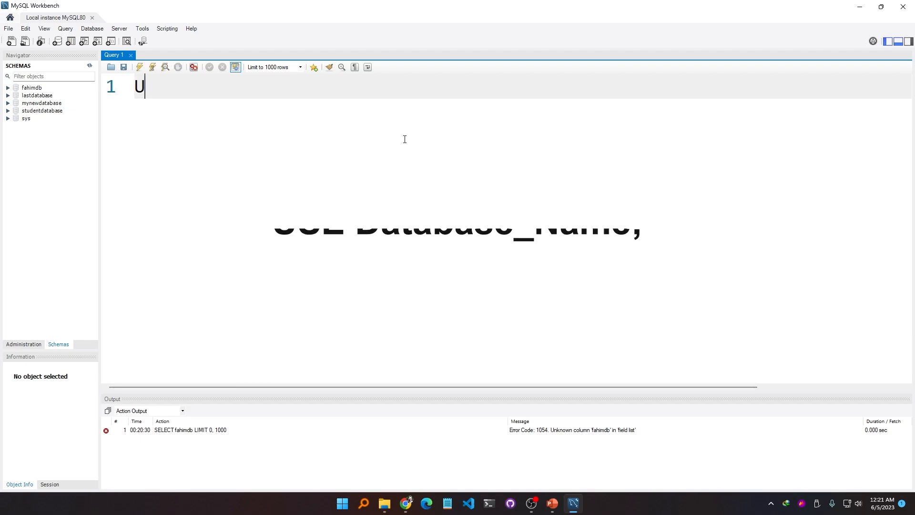
type("SE")
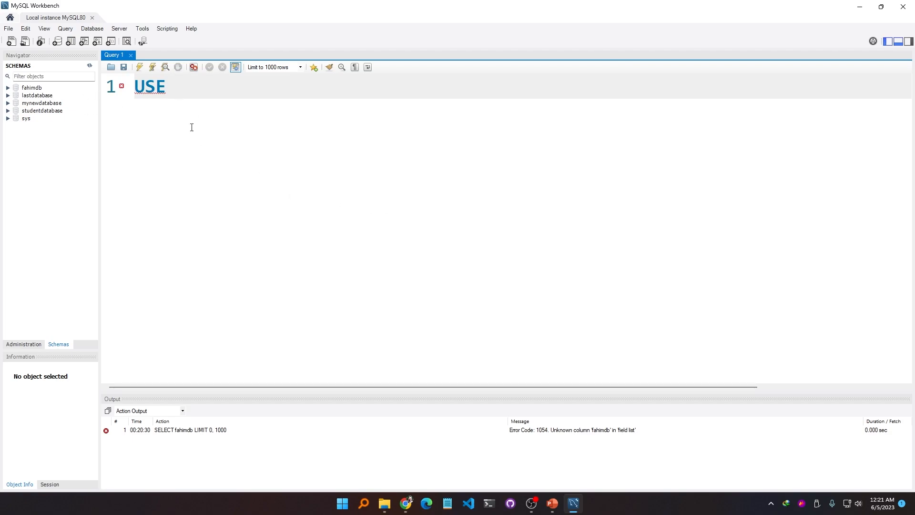
mouse_move(196, 109)
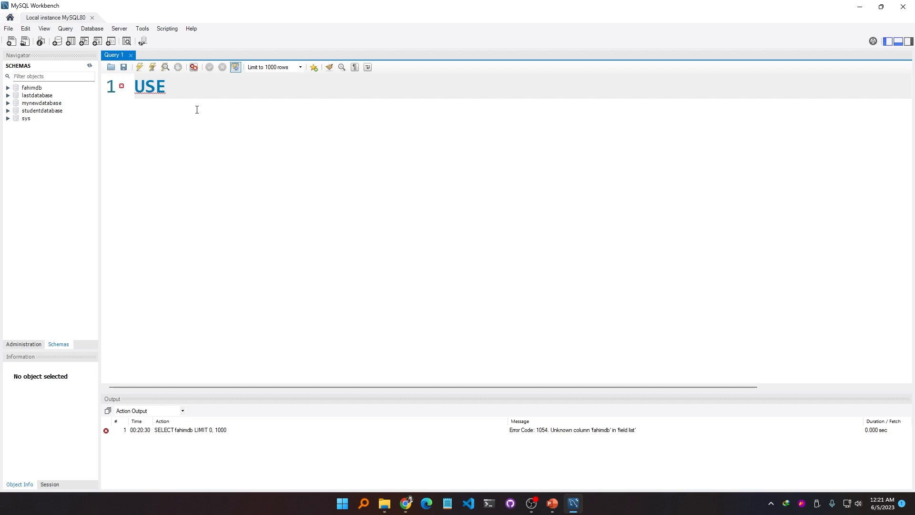
type("fahimdb")
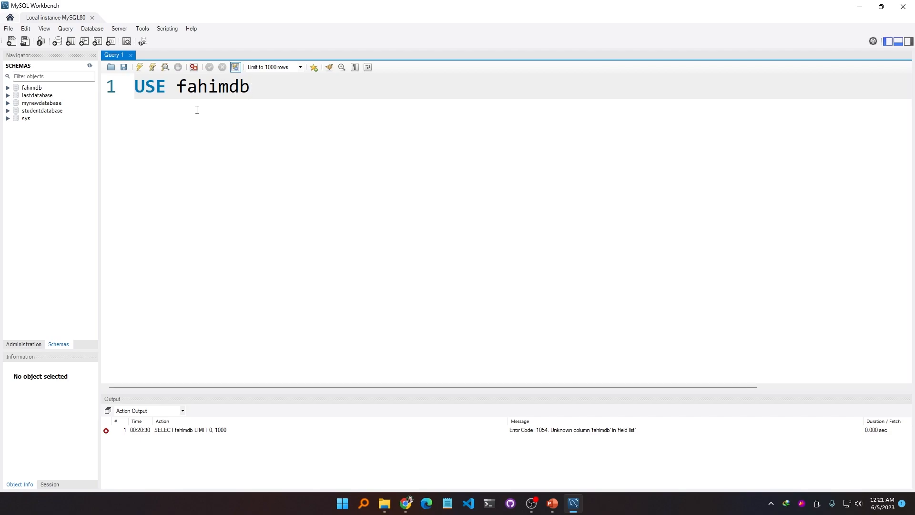
type(";")
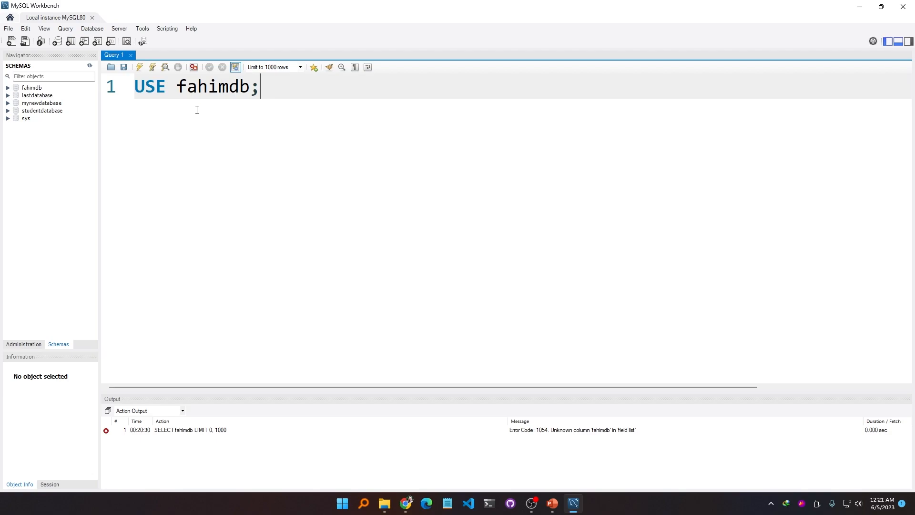
mouse_move(139, 67)
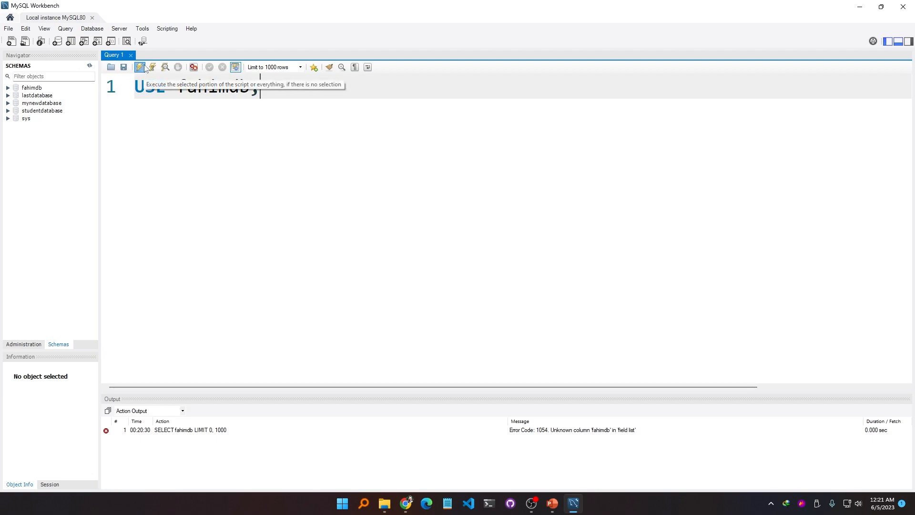
Step: Execute USE fahimdb; making fahimdb the active schema, then select the name fahimdb for replacement
left_click(140, 66)
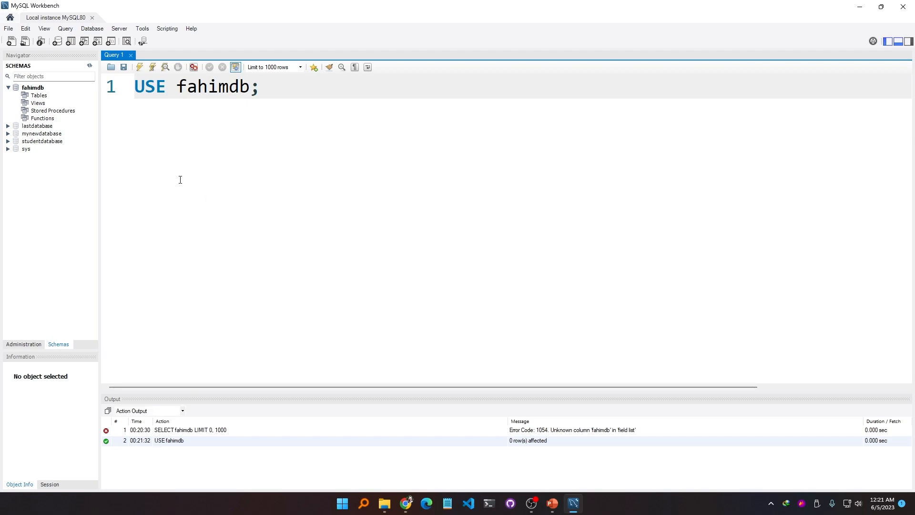
mouse_move(211, 158)
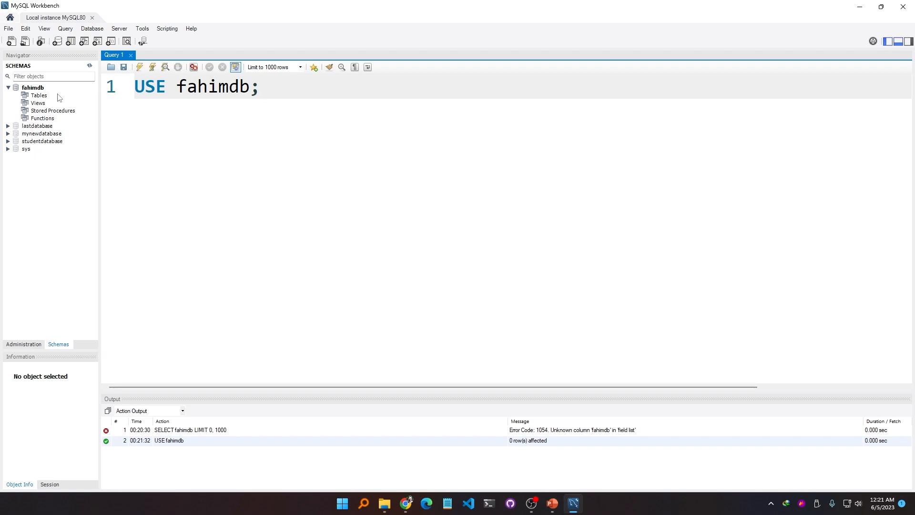
mouse_move(49, 127)
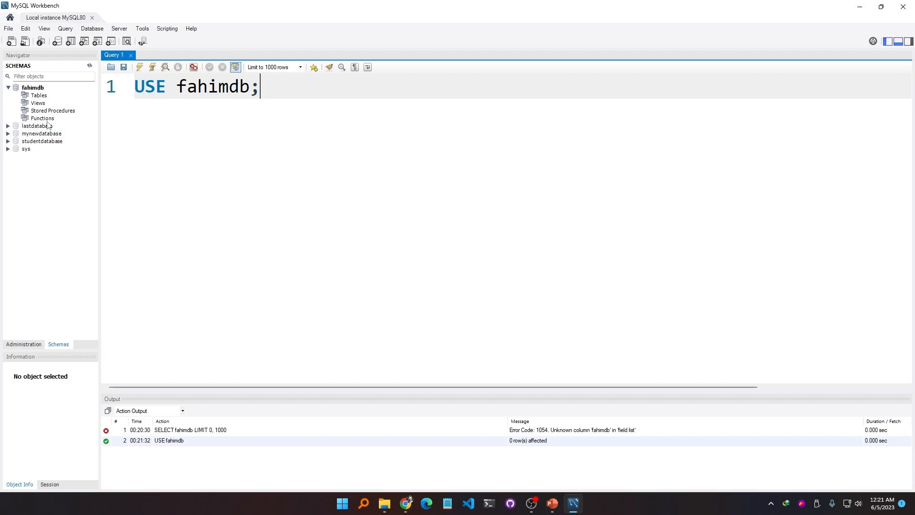
mouse_move(41, 87)
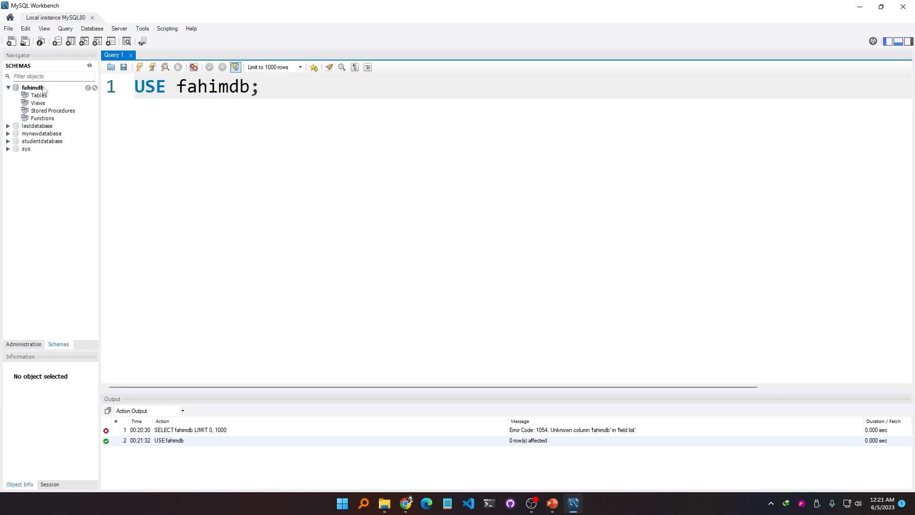
mouse_move(45, 92)
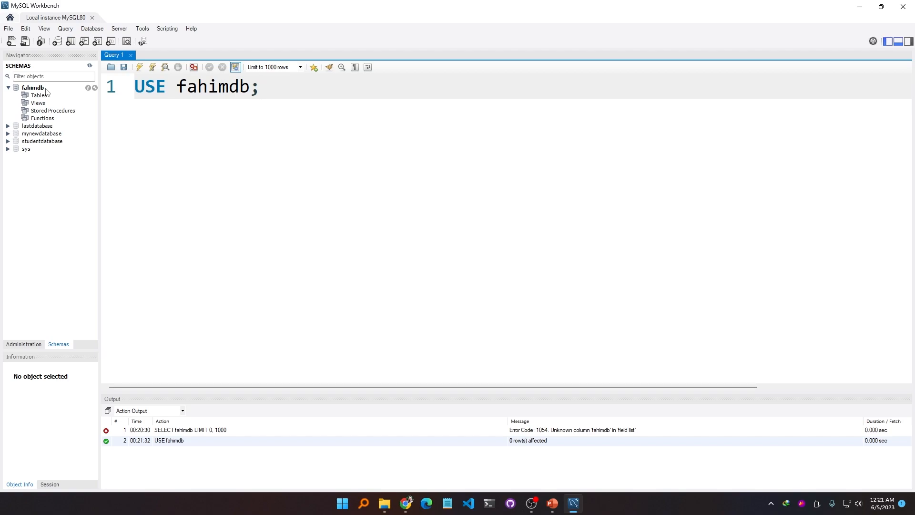
double_click(212, 87)
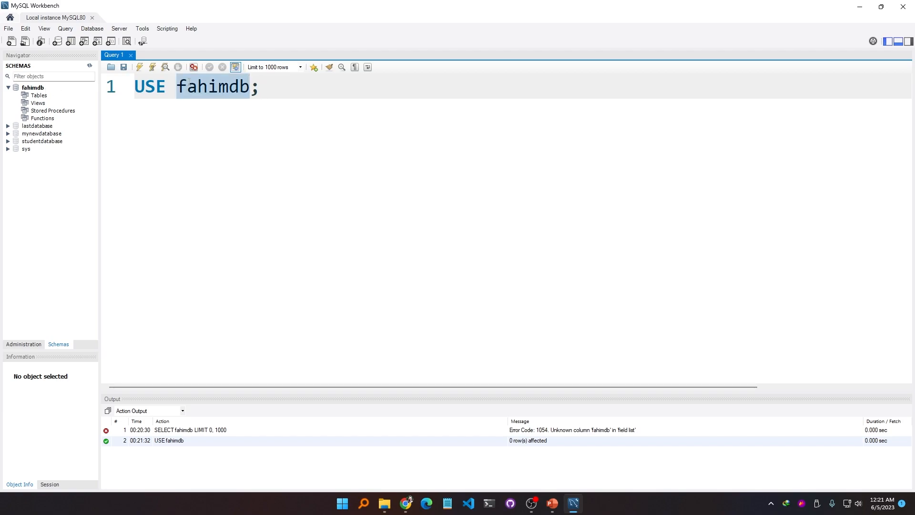
Step: Replace the schema name with lastdatabase and execute USE lastdatabase; successfully
type("1;")
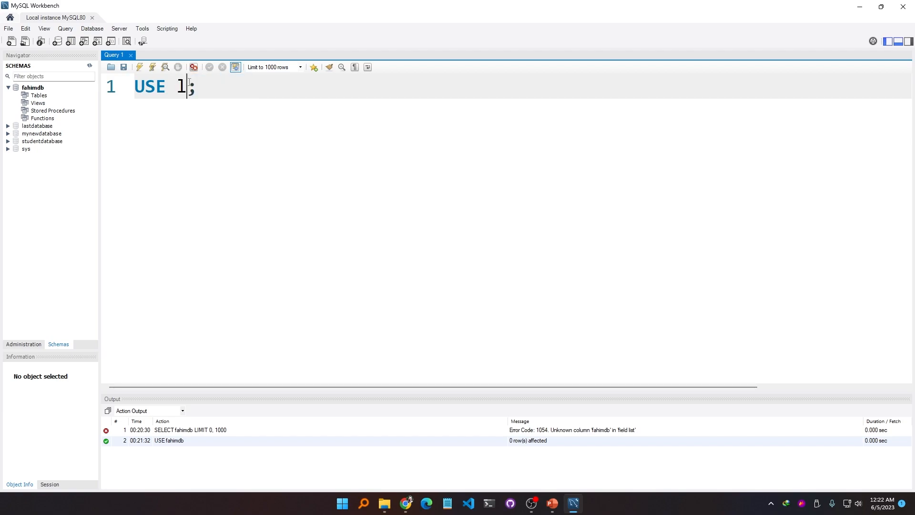
type("lastdatabase")
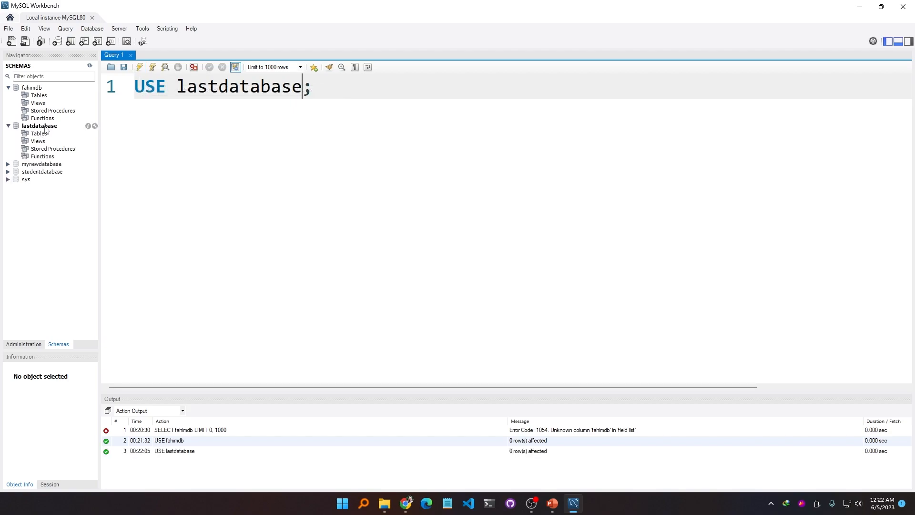
mouse_move(104, 136)
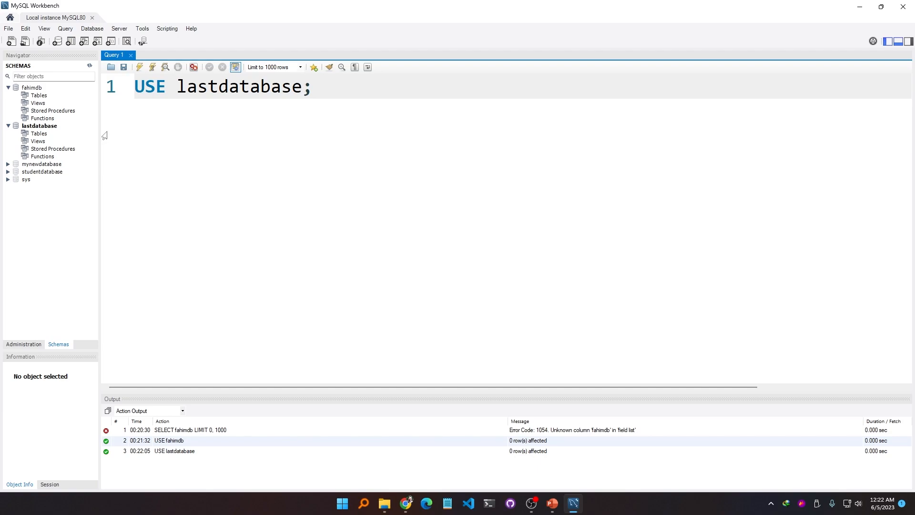
mouse_move(42, 141)
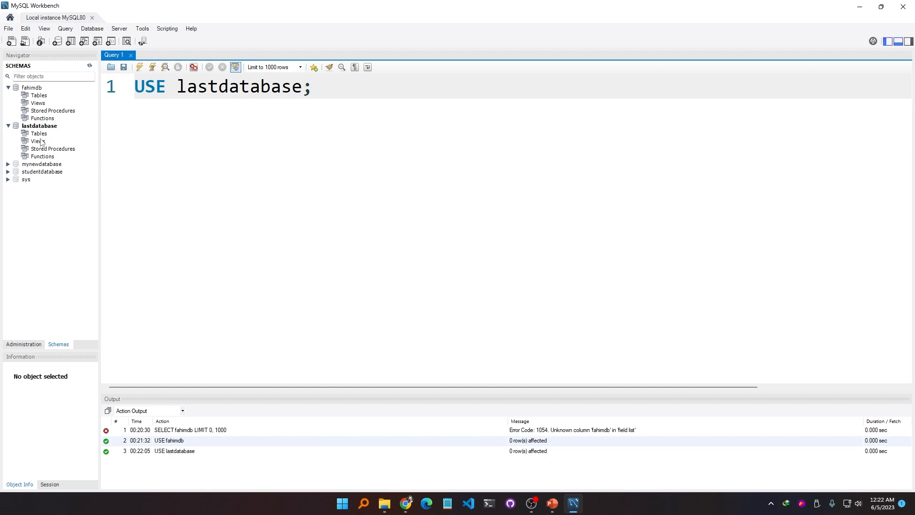
mouse_move(75, 164)
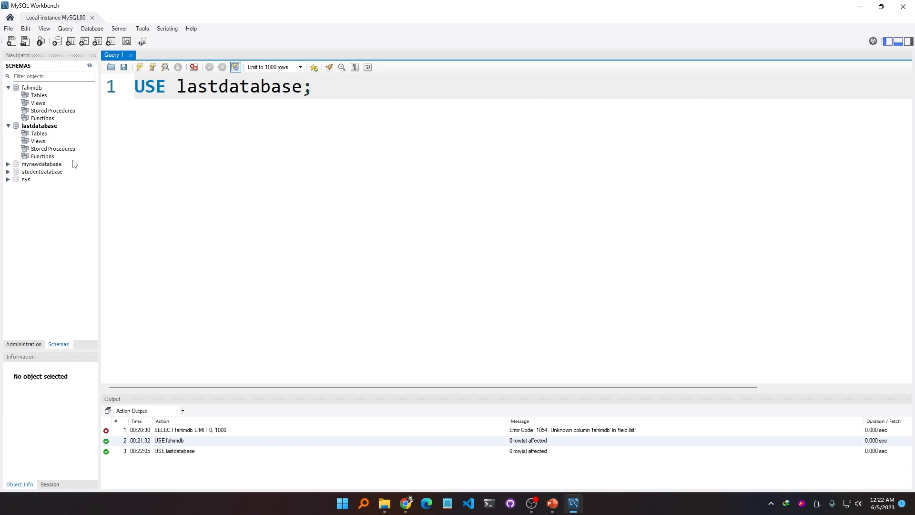
left_click(302, 87)
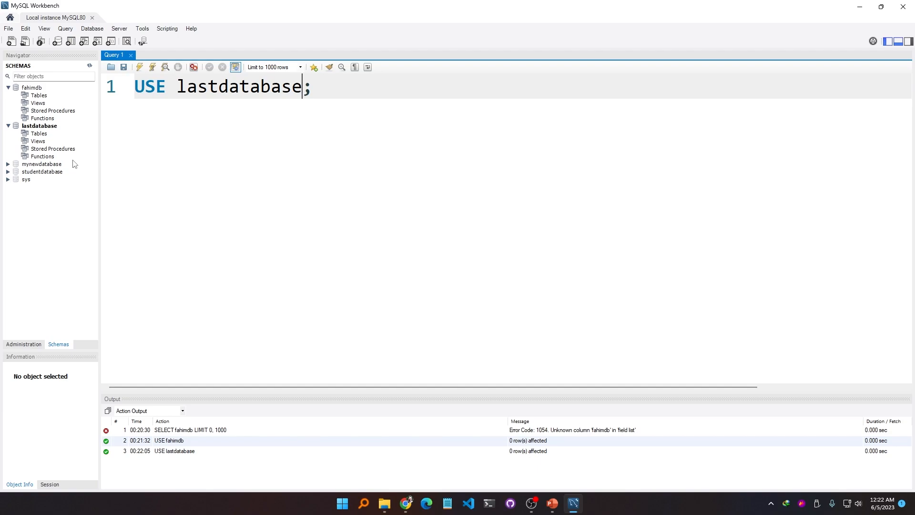